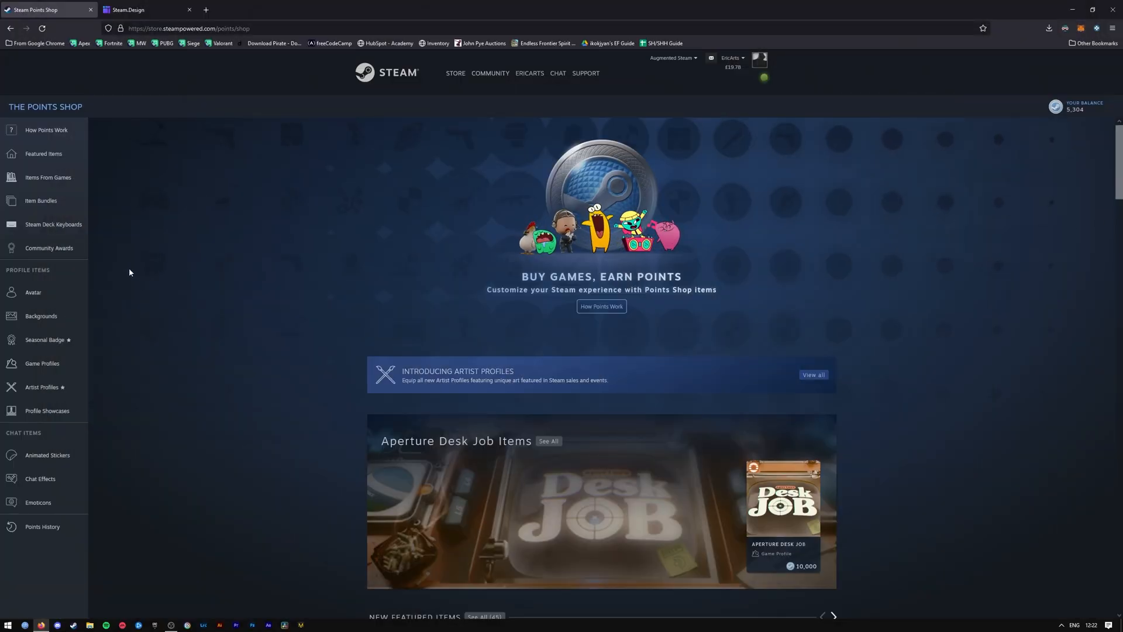
{"action": "mouse_move", "coordinate": [220, 314]}
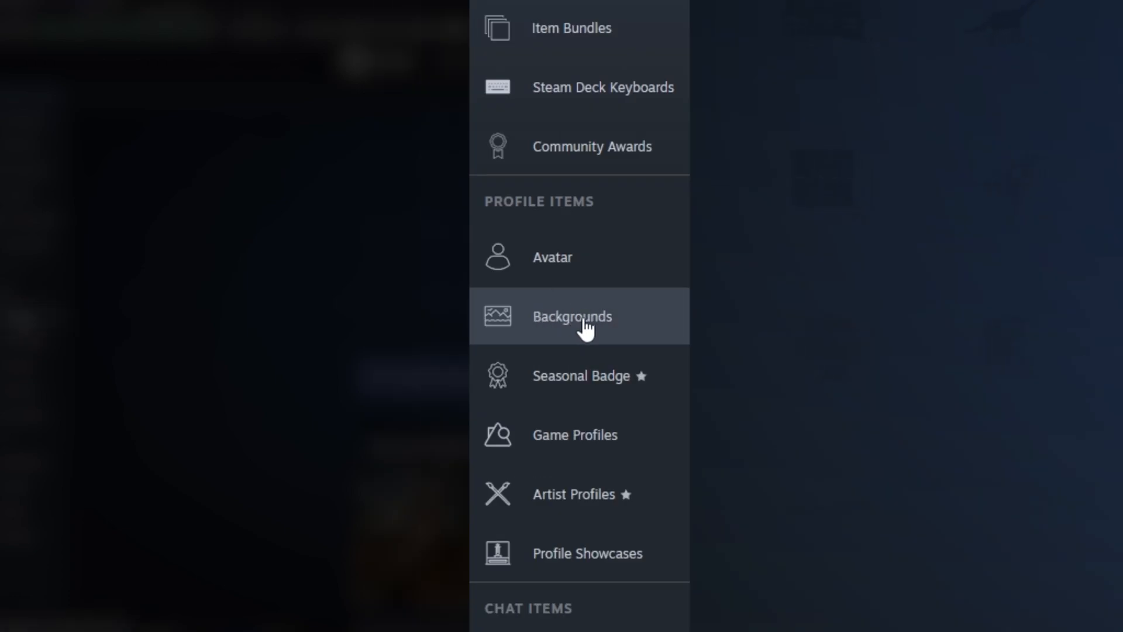
Show the Profile Backgrounds section of the Points Shop
{"action": "left_click", "coordinate": [572, 317]}
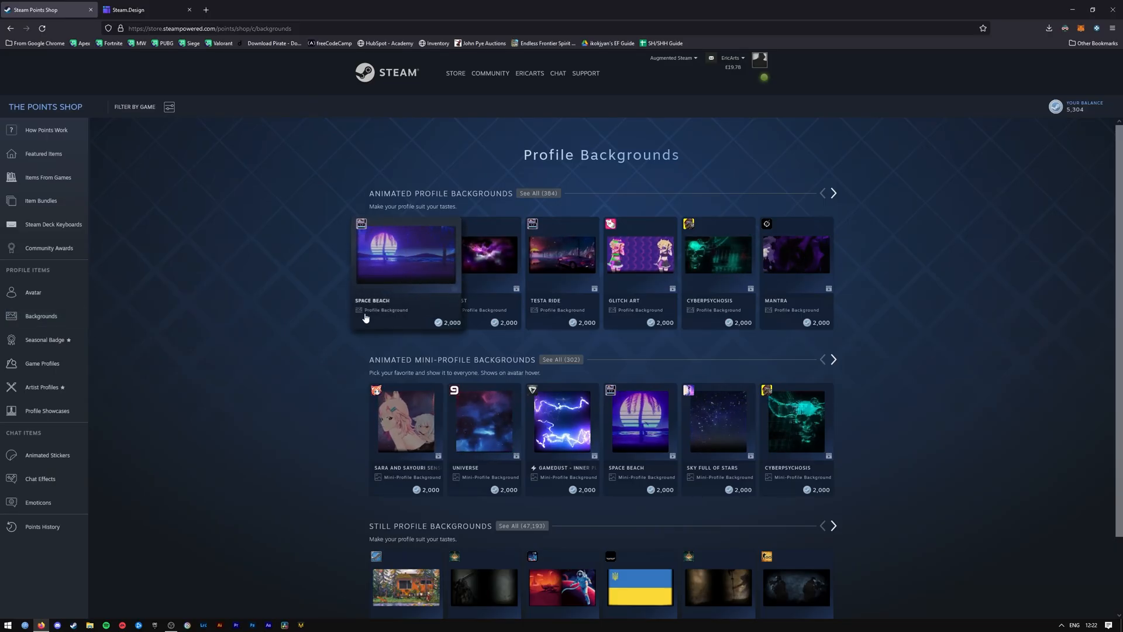
{"action": "mouse_move", "coordinate": [309, 285]}
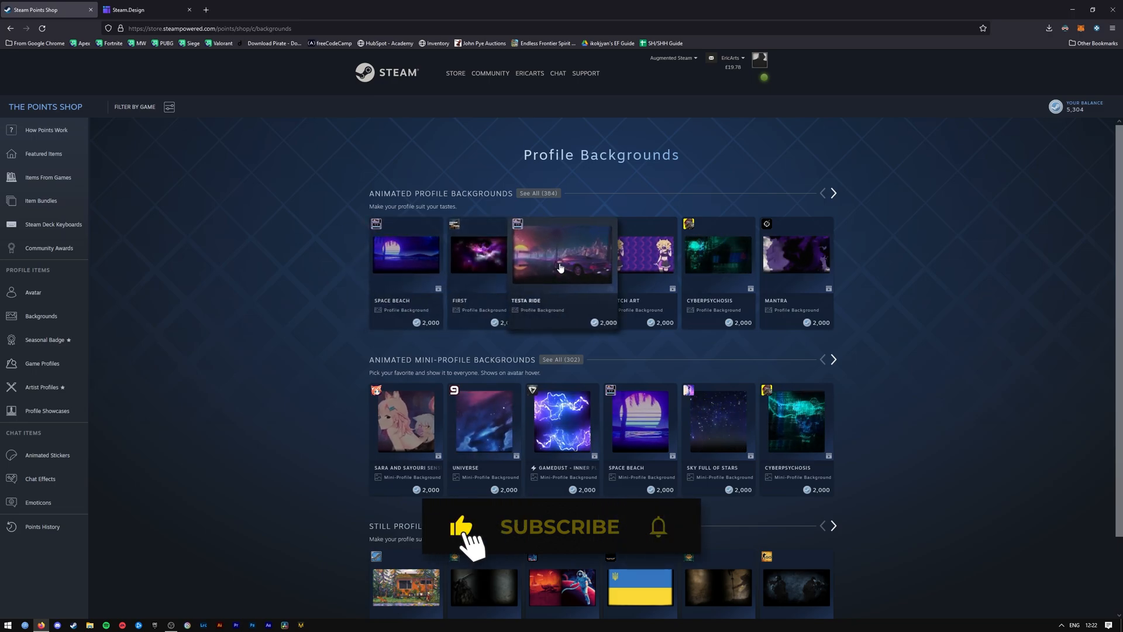
{"action": "mouse_move", "coordinate": [658, 533]}
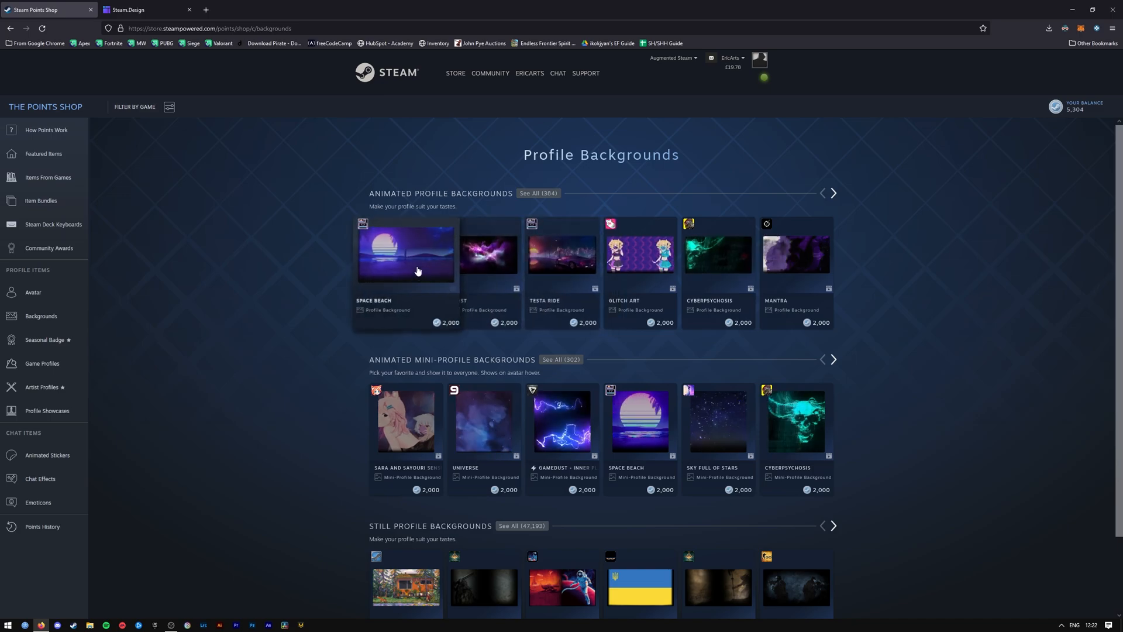
Show Space Beach's purchase details and bring up the page menu over its preview
{"action": "left_click", "coordinate": [405, 255]}
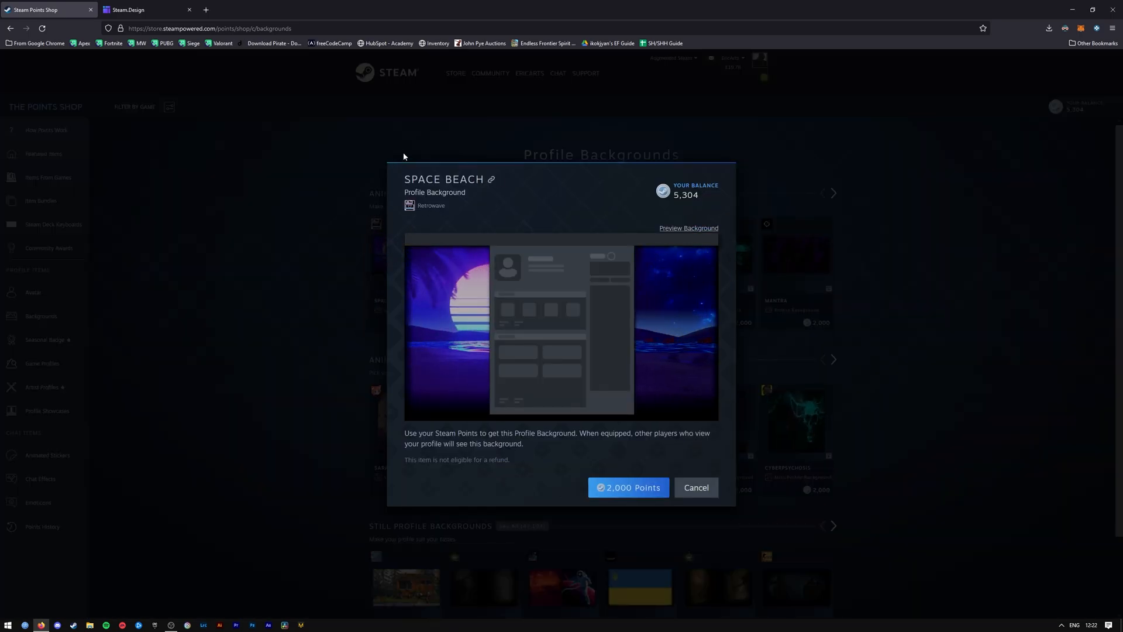
{"action": "right_click", "coordinate": [403, 156]}
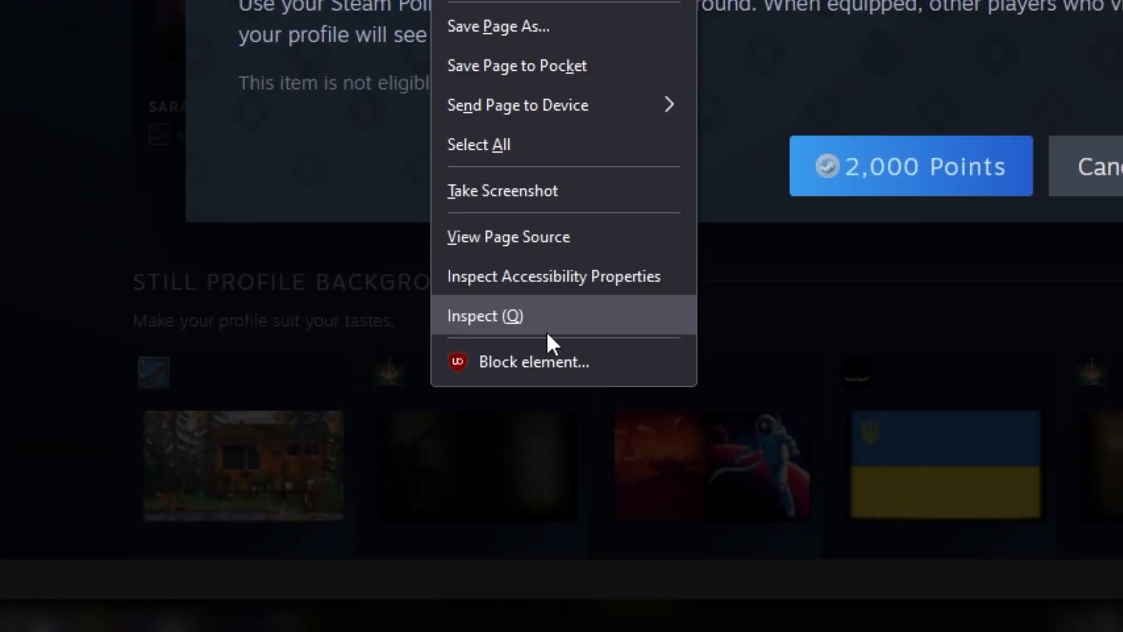
{"action": "mouse_move", "coordinate": [563, 333]}
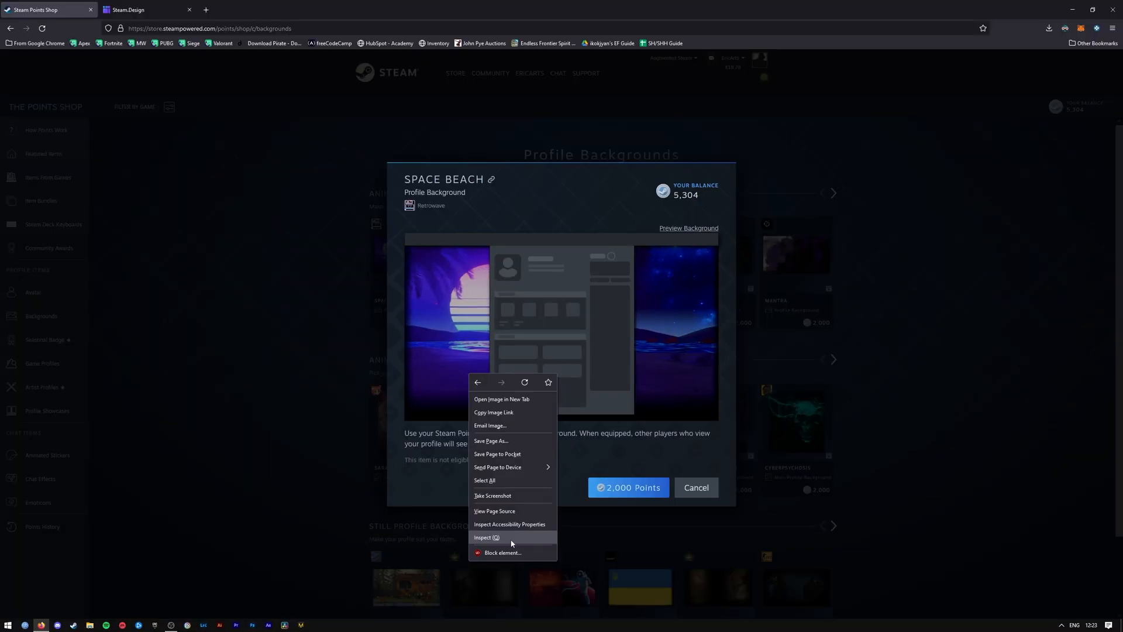
Inspect the preview video element and copy its first source link's address
{"action": "left_click", "coordinate": [486, 536]}
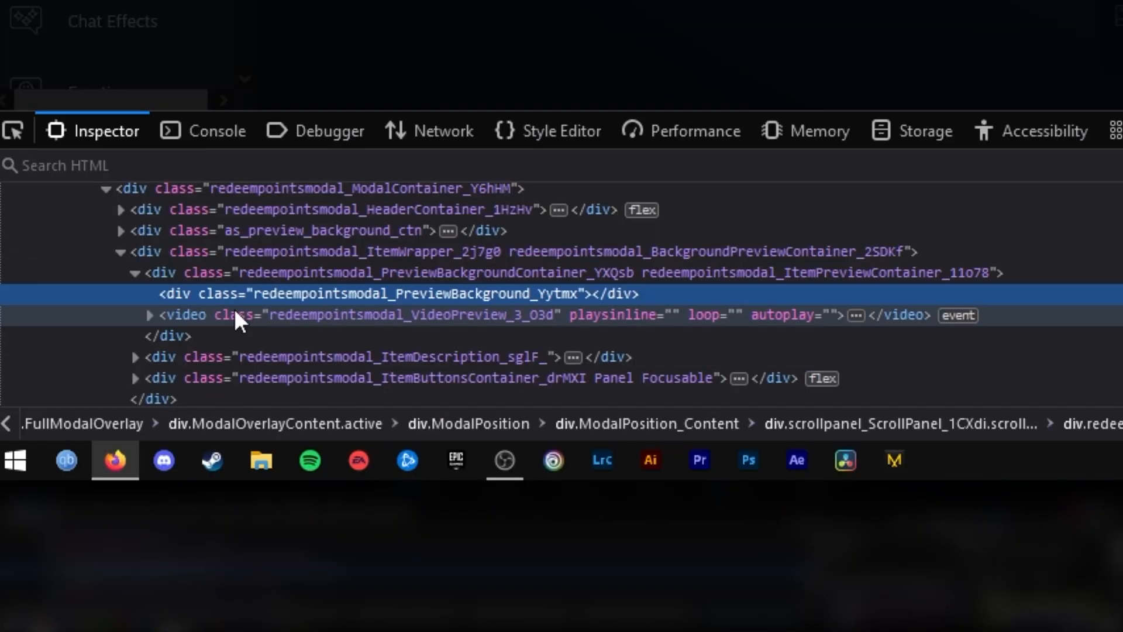
{"action": "mouse_move", "coordinate": [178, 329]}
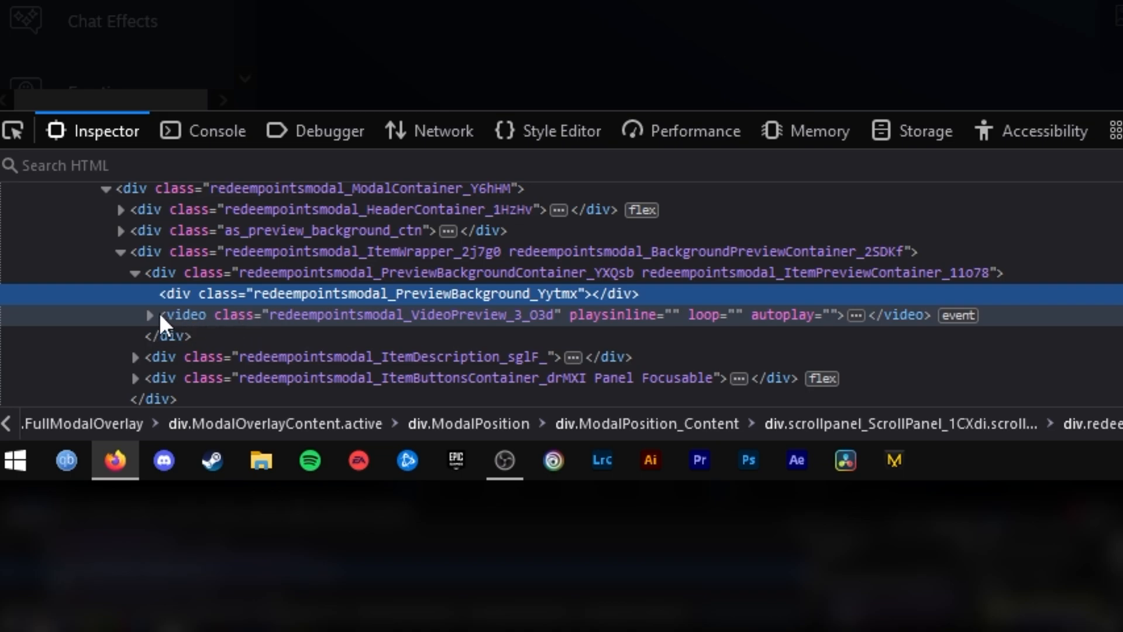
{"action": "left_click", "coordinate": [149, 315]}
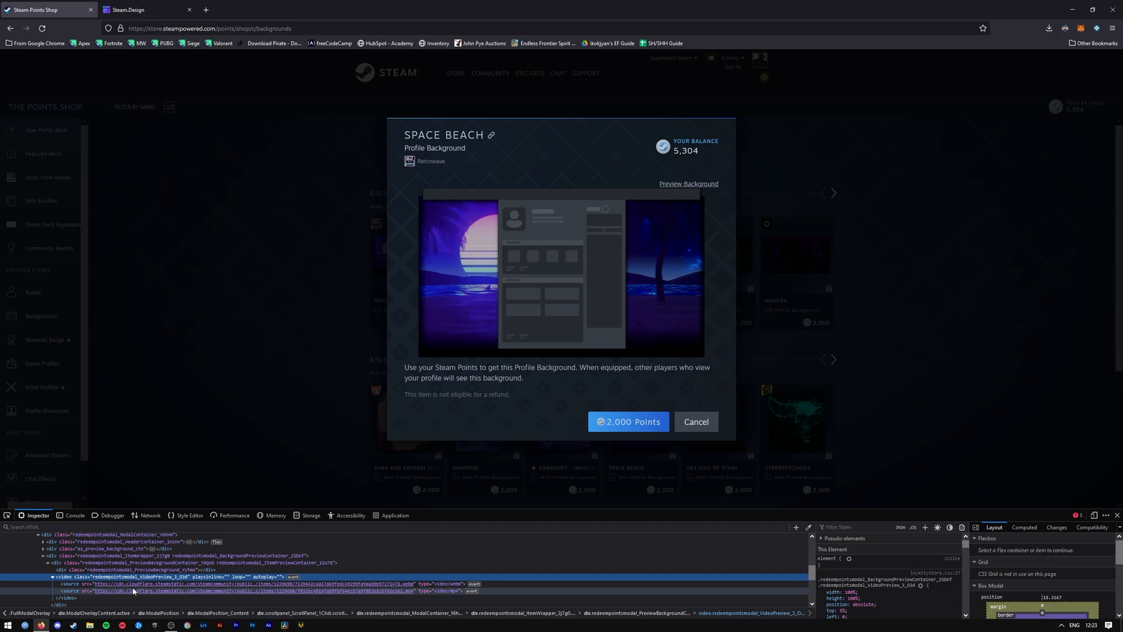
{"action": "right_click", "coordinate": [133, 587]}
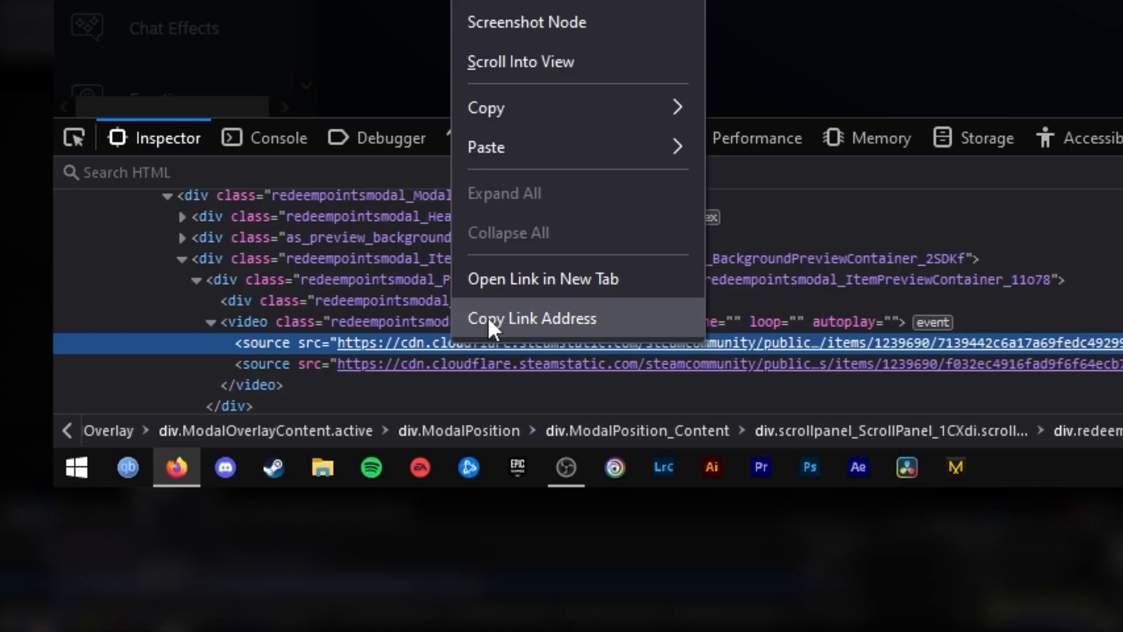
{"action": "mouse_move", "coordinate": [559, 337]}
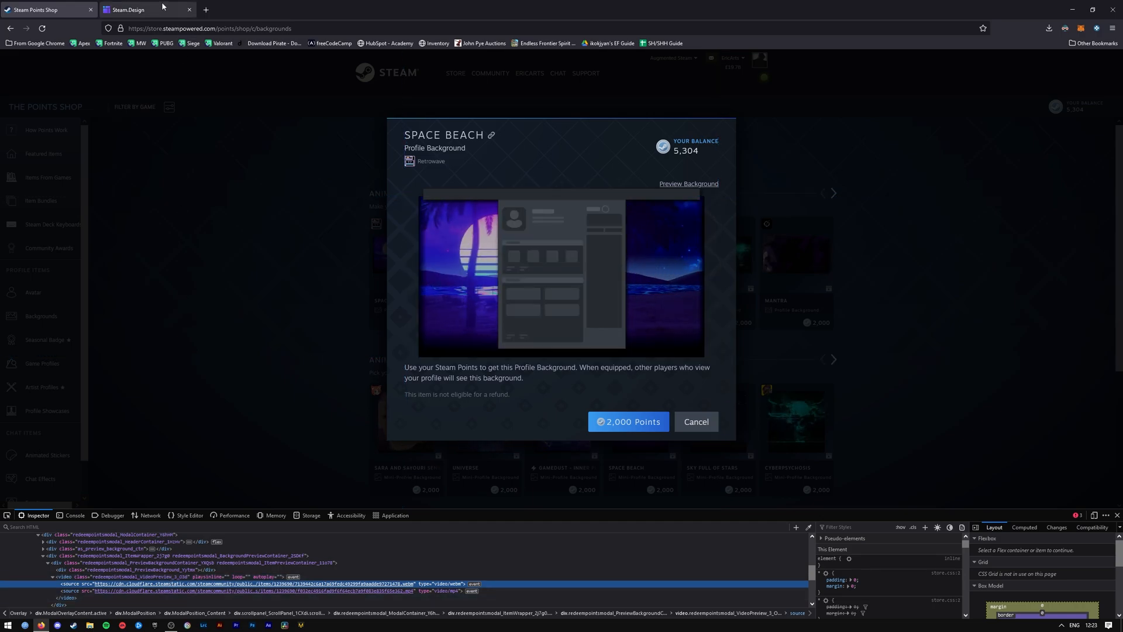
Feed the copied Space Beach .webm link to the Steam.Design converter via Get this BG
{"action": "left_click", "coordinate": [129, 10]}
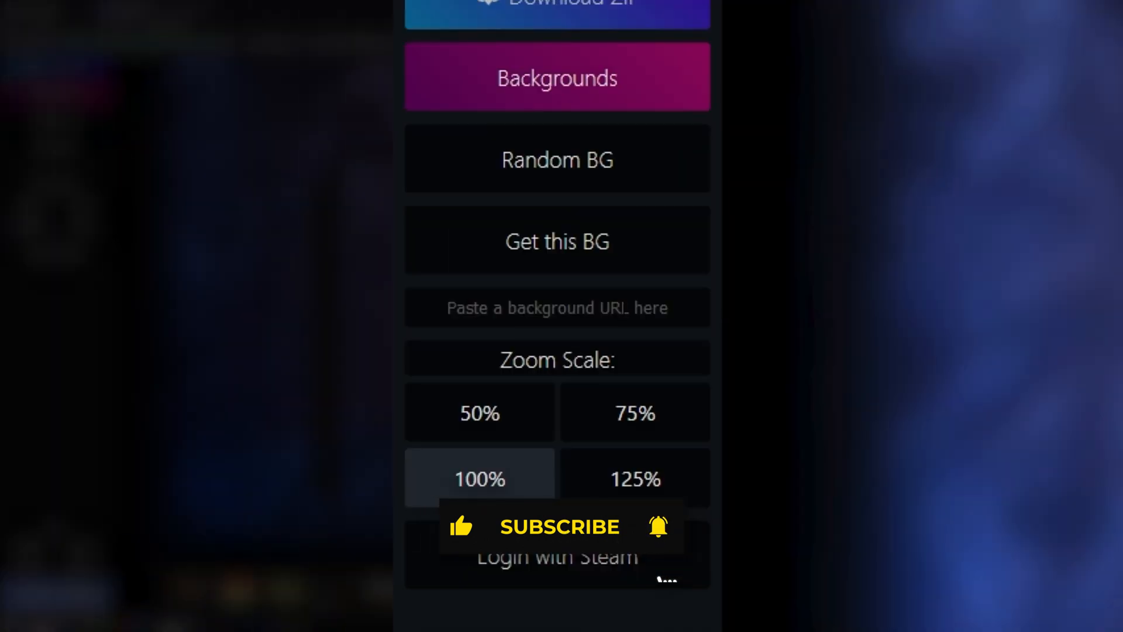
{"action": "type", "text": "a69fedc49299fa9aadde97271478.webm"}
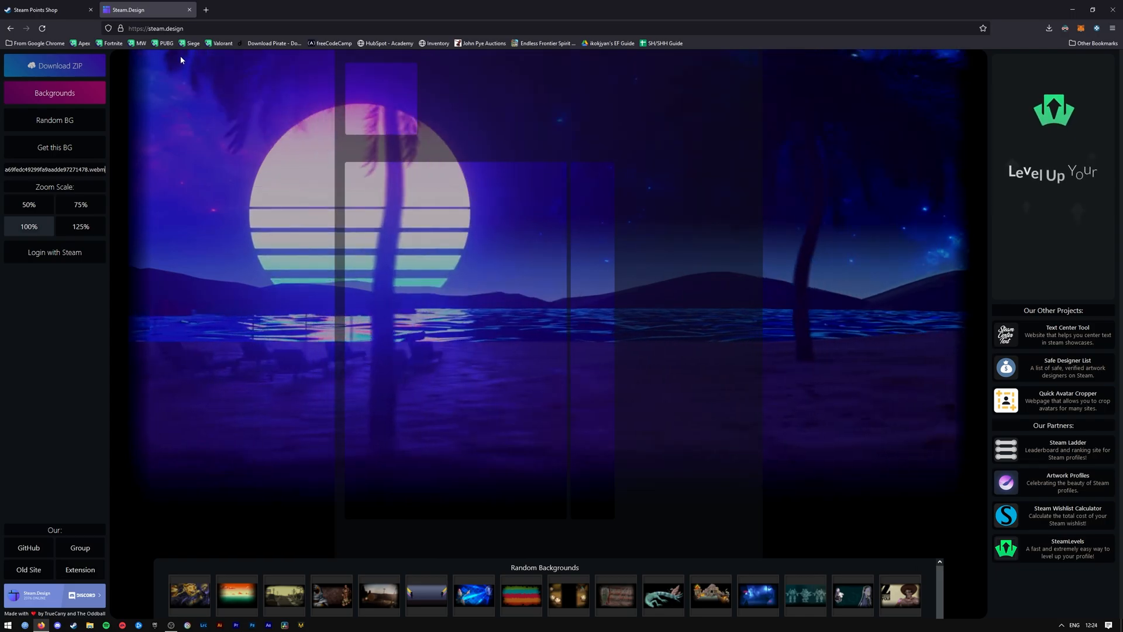
{"action": "left_click", "coordinate": [55, 65]}
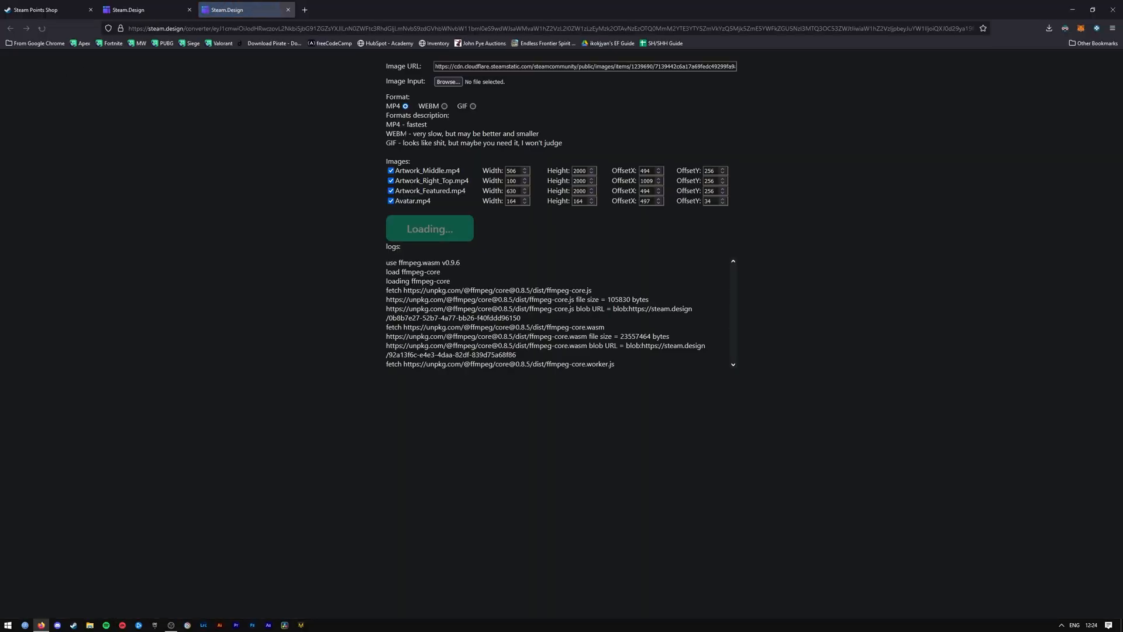